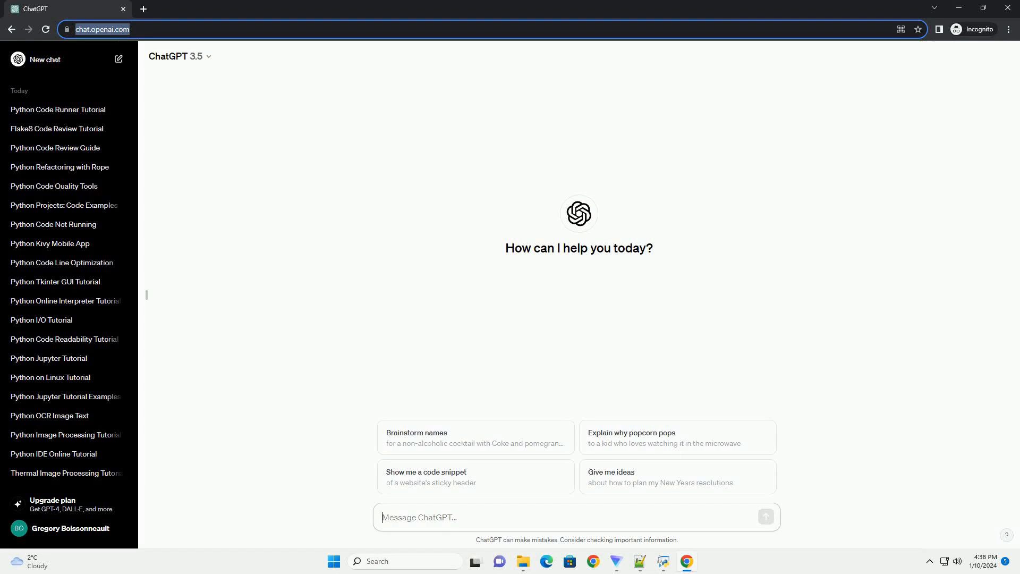
Submit the prompt asking ChatGPT for a Python code structure diagram tutorial
key("Return")
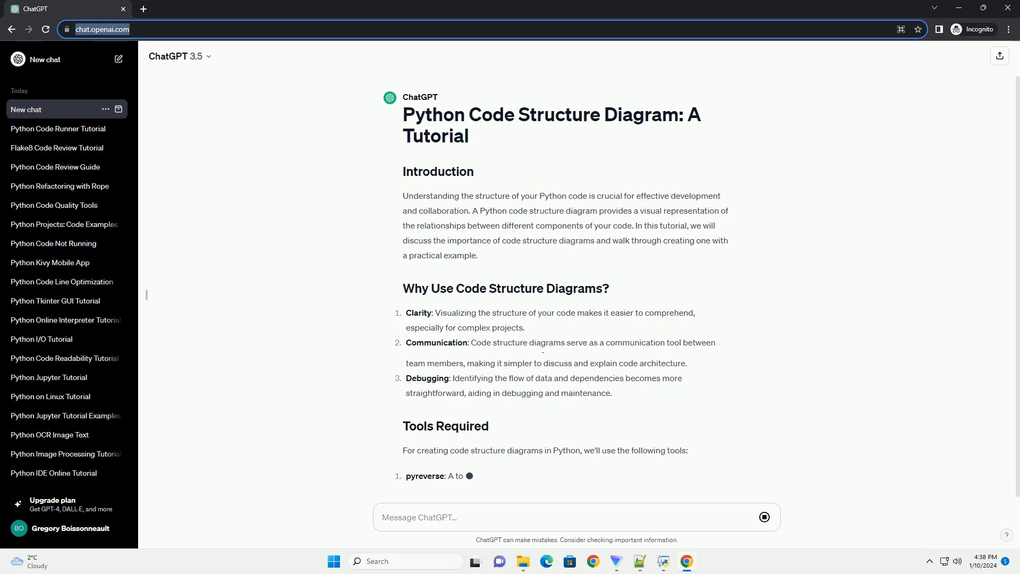
Follow the streaming tutorial through pyreverse install, example script, command and conclusion
scroll("down", 3)
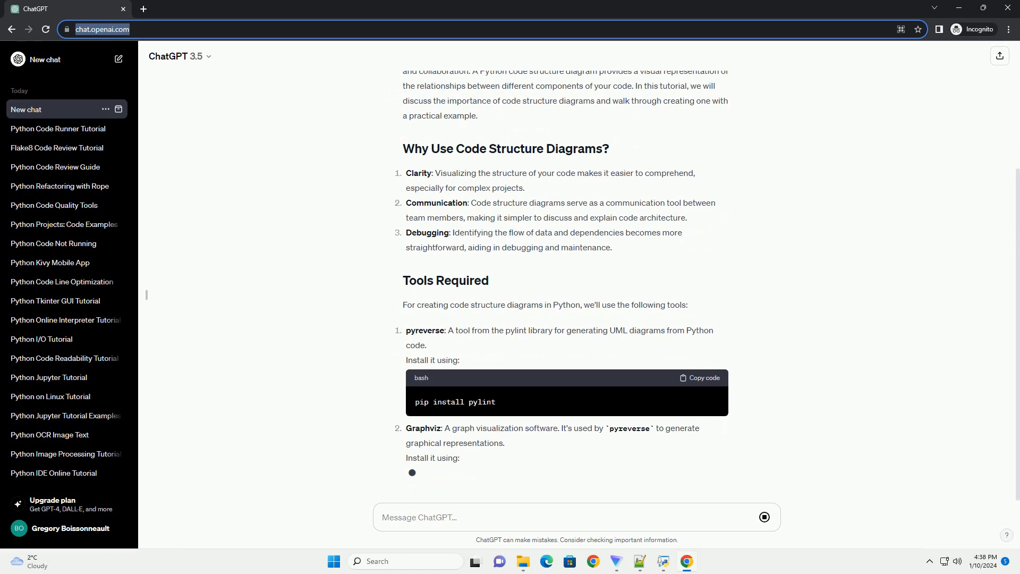
scroll("down", 3)
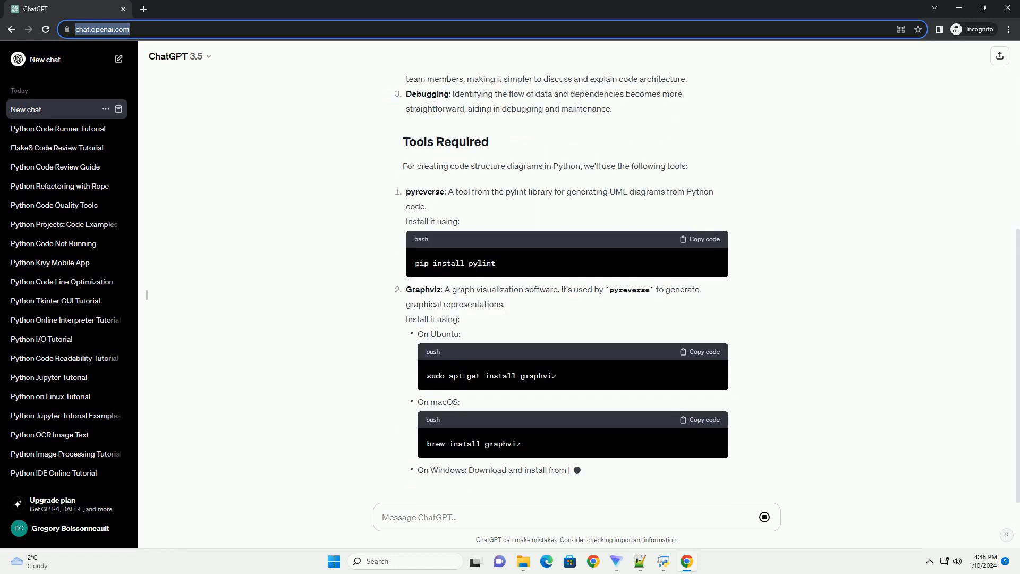
scroll("down", 3)
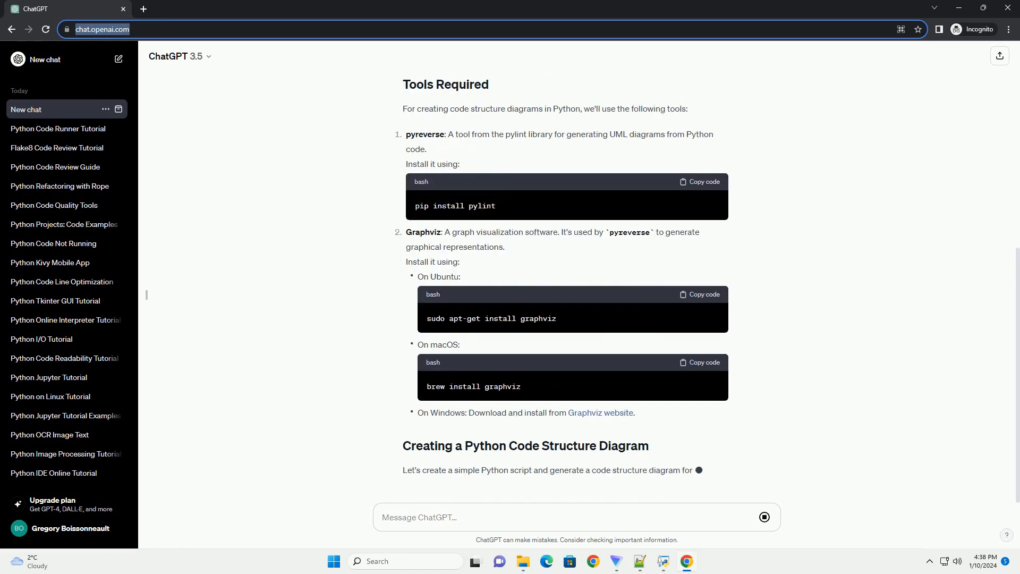
scroll("down", 3)
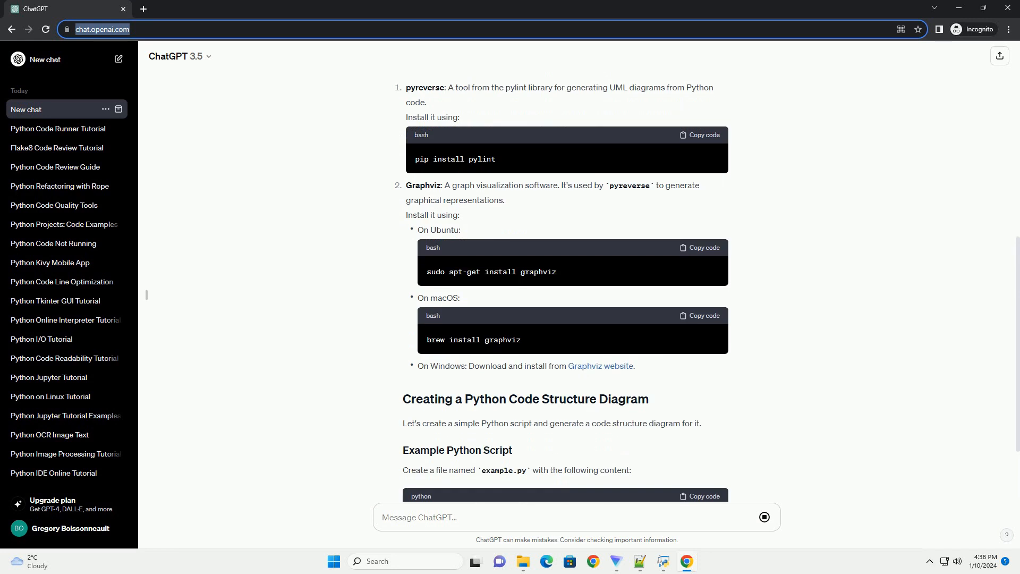
scroll("down", 3)
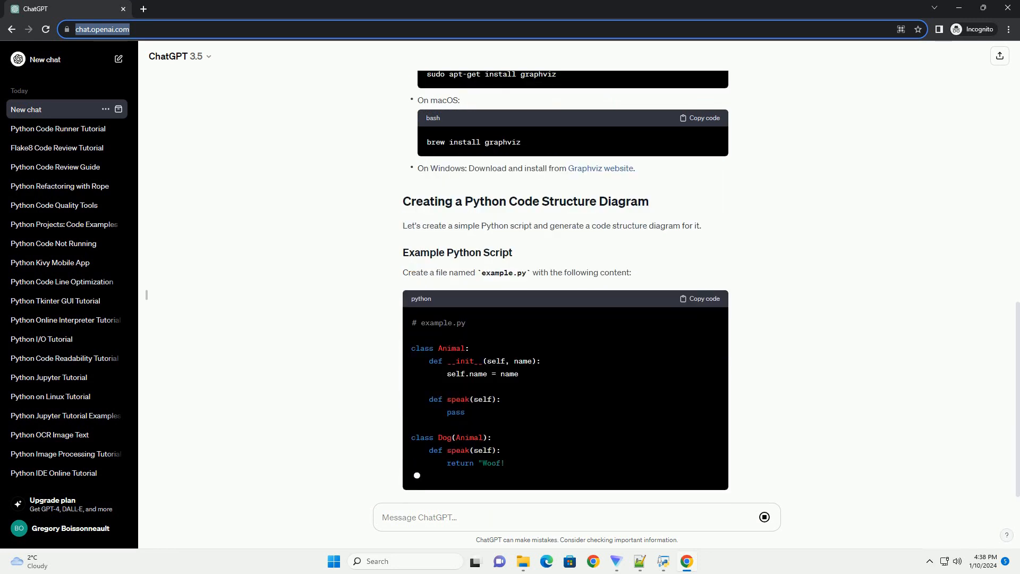
scroll("down", 3)
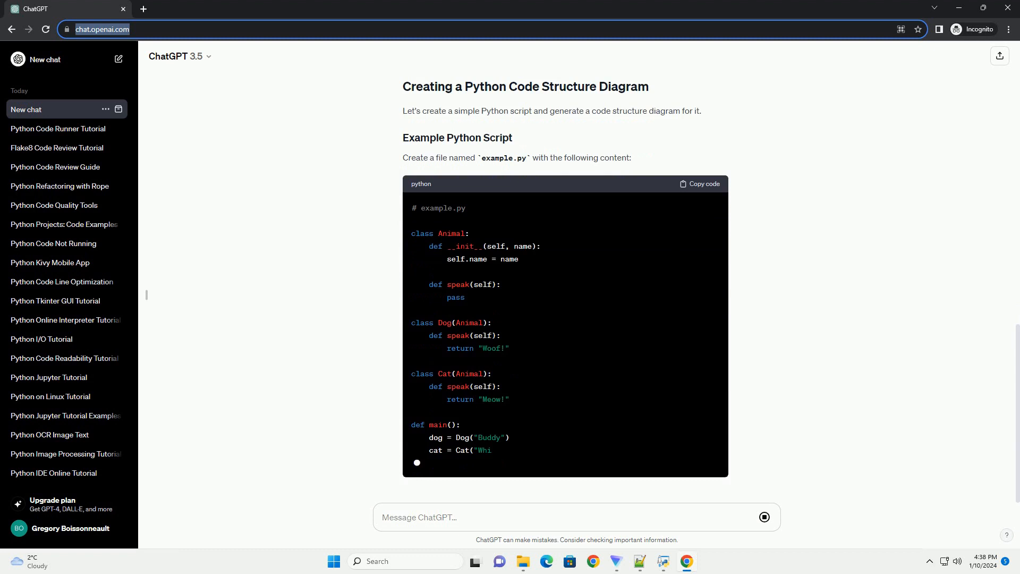
scroll("down", 3)
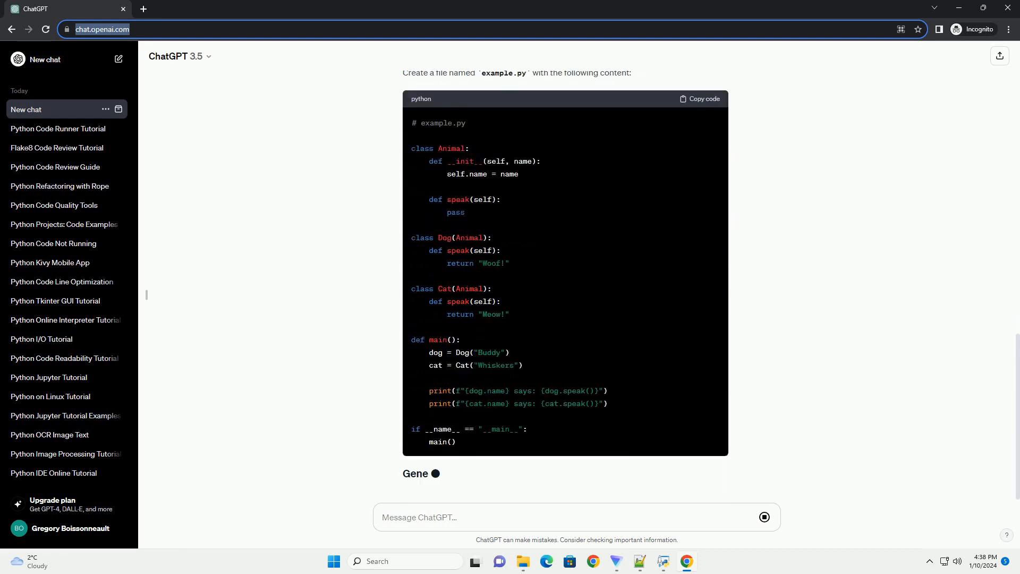
scroll("down", 3)
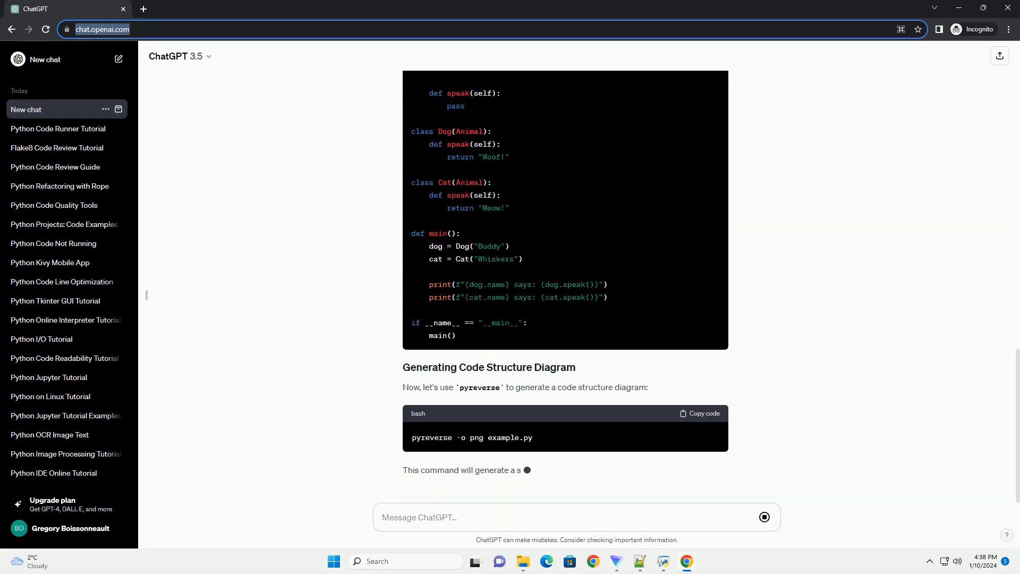
scroll("down", 3)
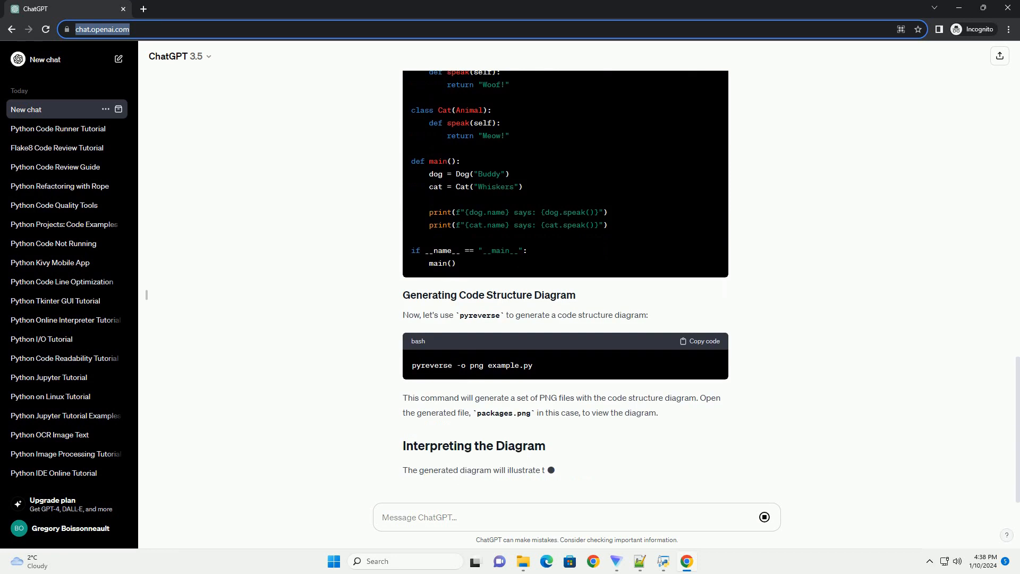
scroll("down", 3)
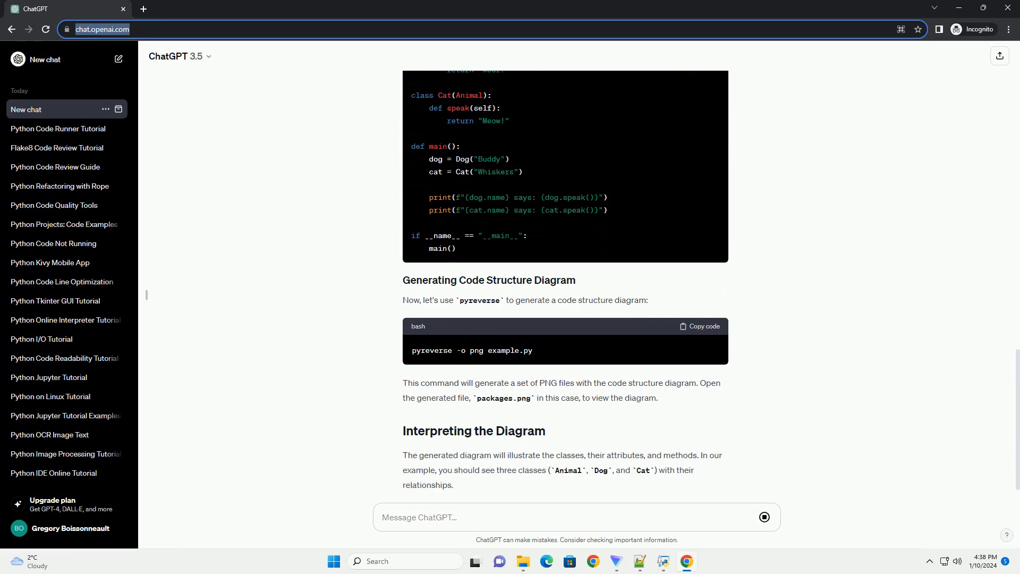
scroll("down", 3)
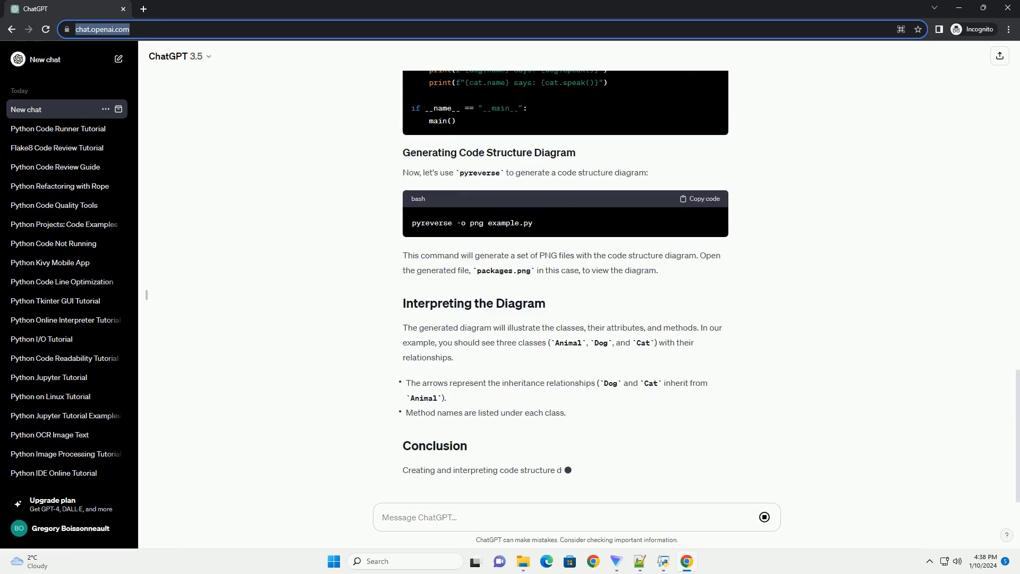
scroll("down", 3)
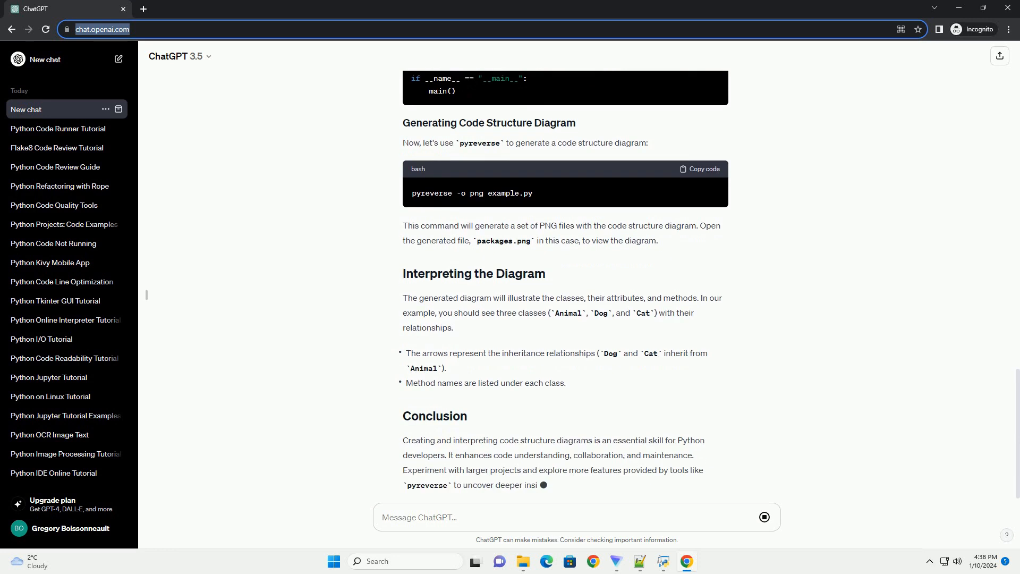